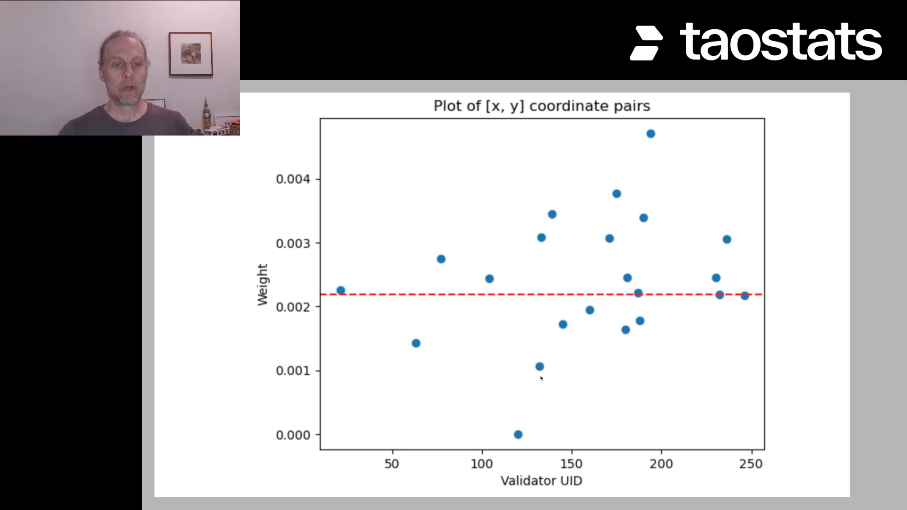
pyautogui.moveTo(692, 291)
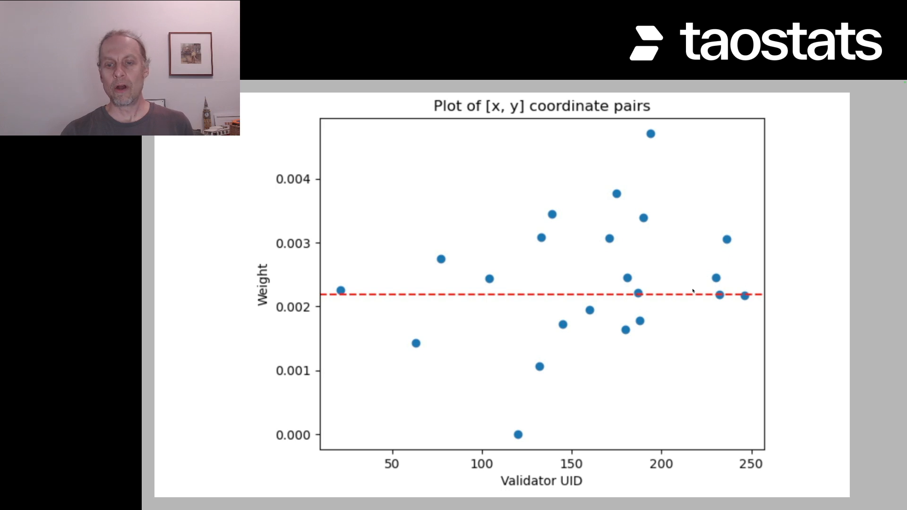
pyautogui.moveTo(613, 188)
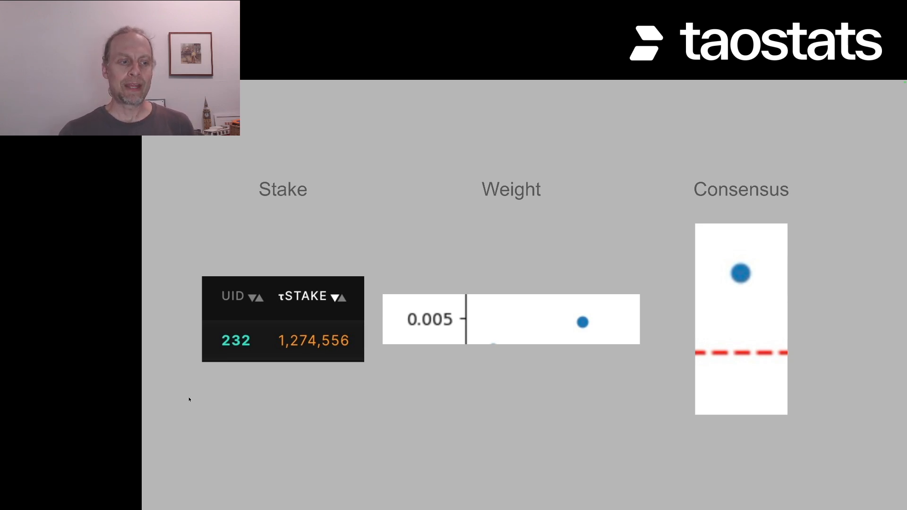
pyautogui.moveTo(340, 364)
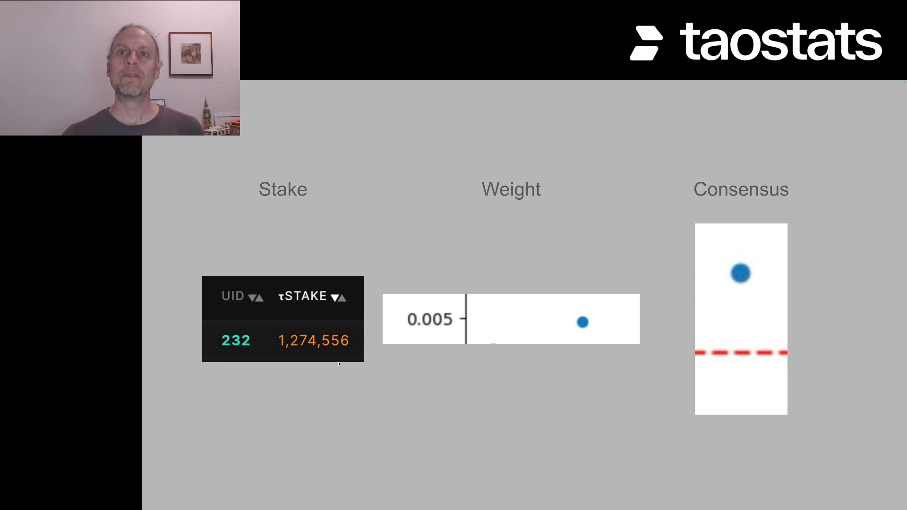